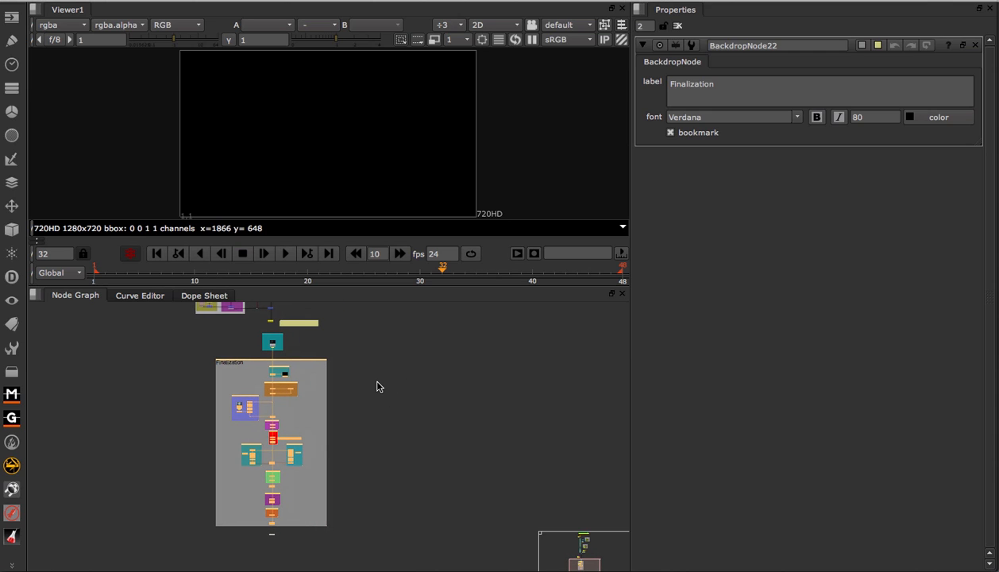
mouse_move(405, 403)
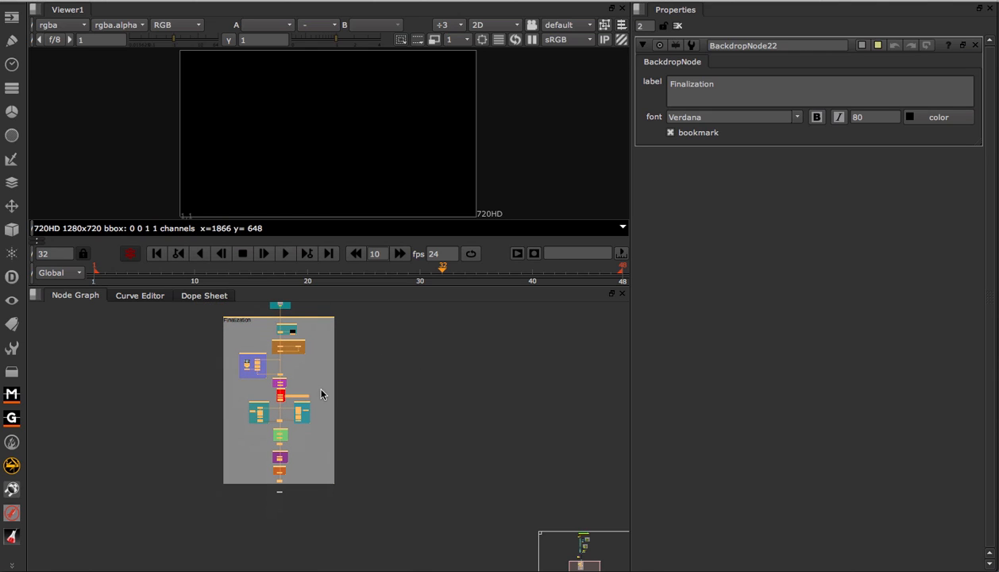
mouse_move(351, 399)
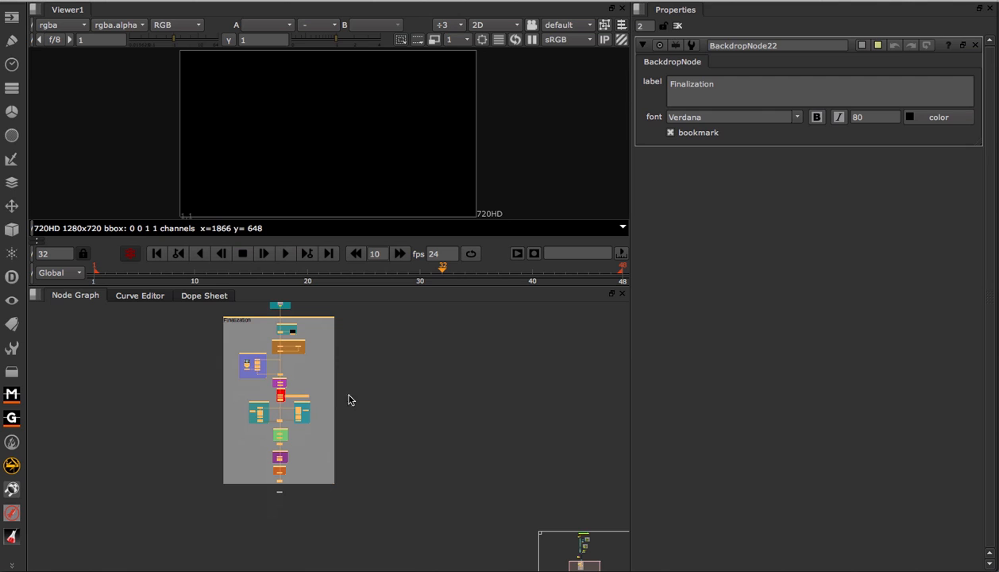
mouse_move(357, 390)
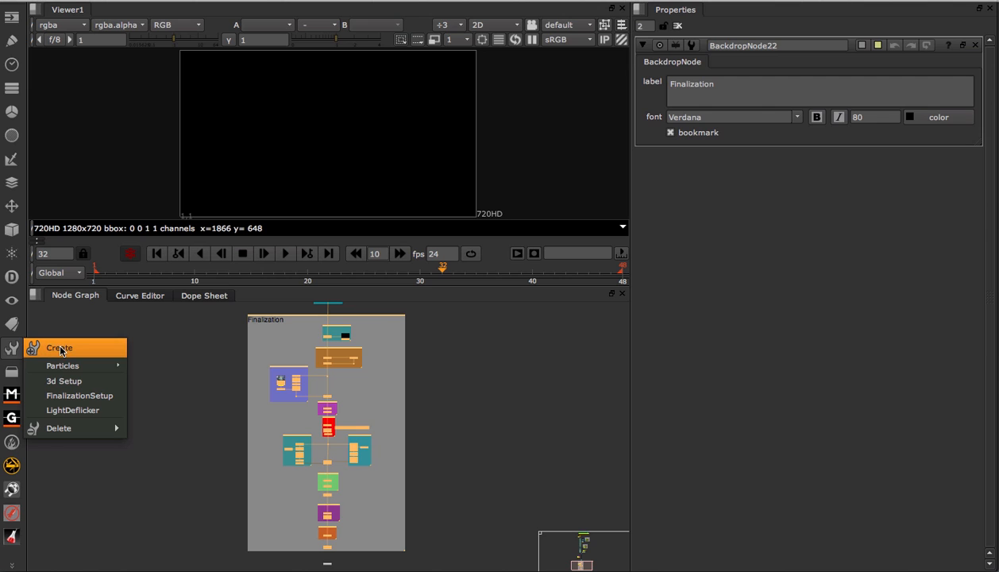
Step: Start a new ToolSet from the Finalization backdrop, naming it 'final'
left_click(59, 348)
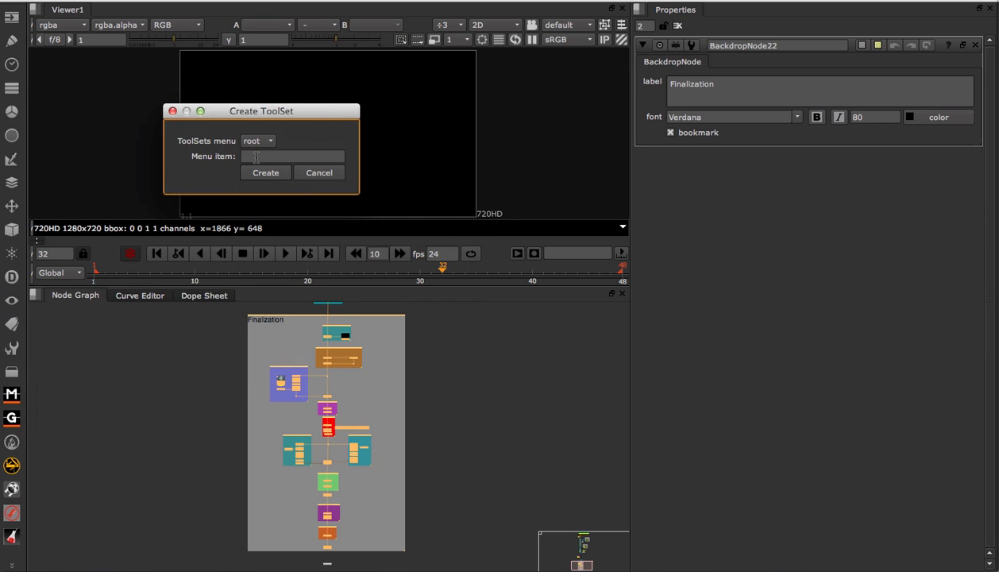
type("final")
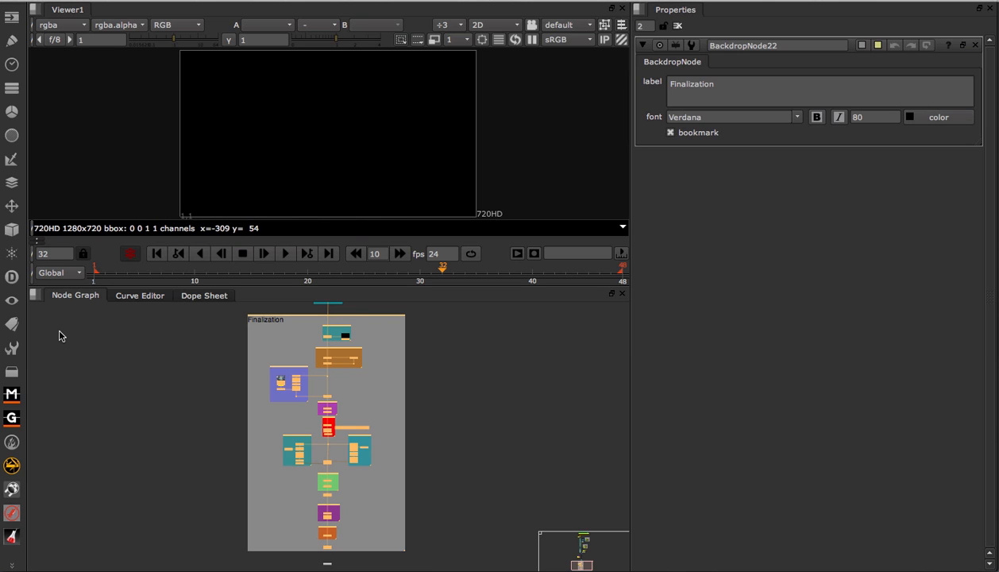
Step: Show the saved ToolSets list with Create, 3d Setup, FinalizationSetup and LightDeflicker
left_click(11, 349)
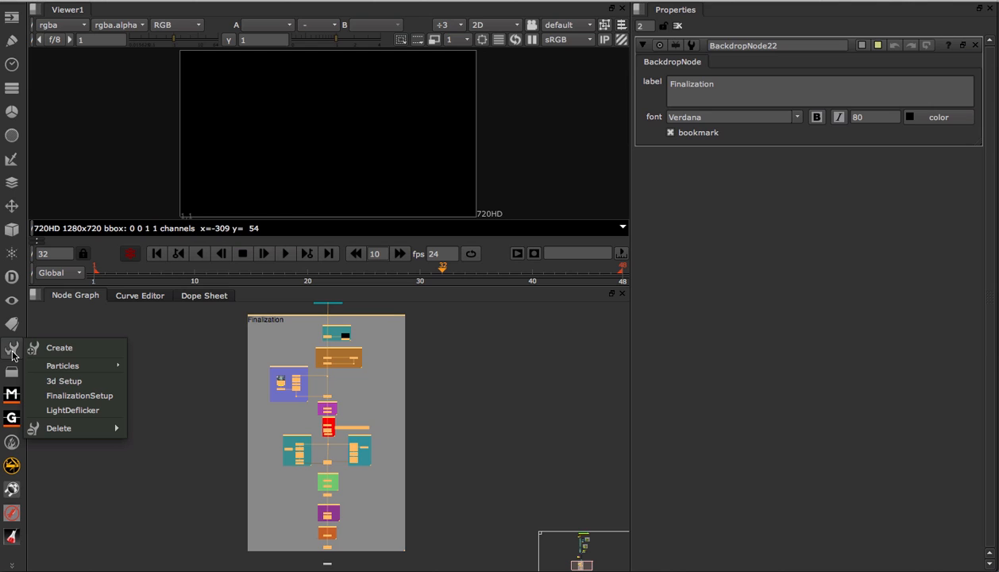
mouse_move(79, 395)
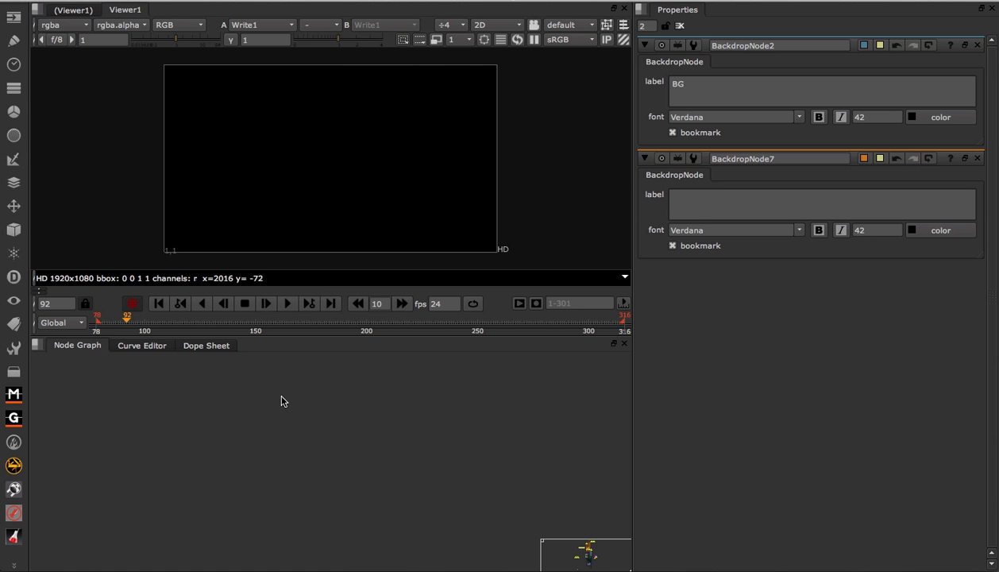
mouse_move(290, 421)
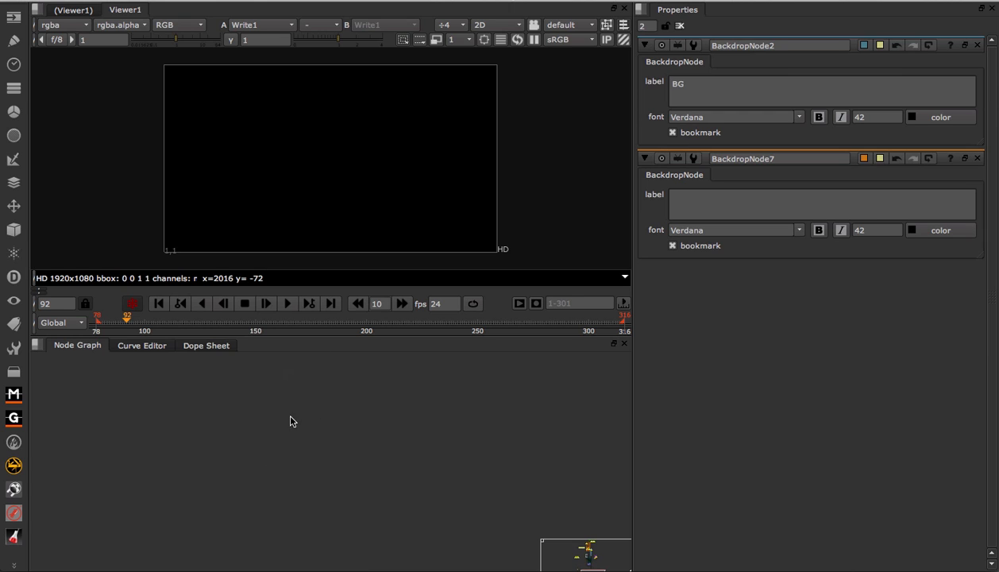
Step: Insert the FinalizationSetup ToolSet into the other script below its nodes
left_click(14, 348)
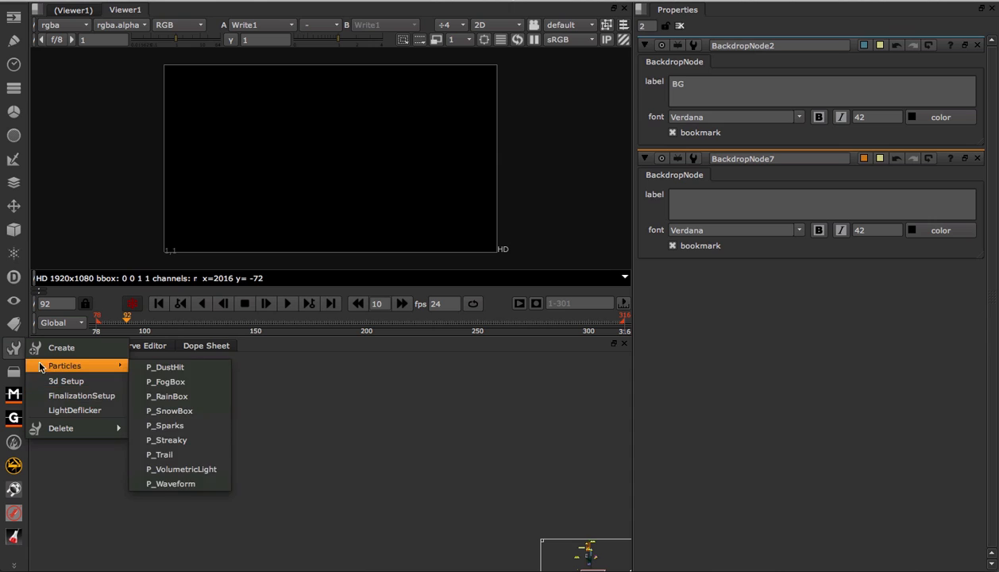
mouse_move(82, 395)
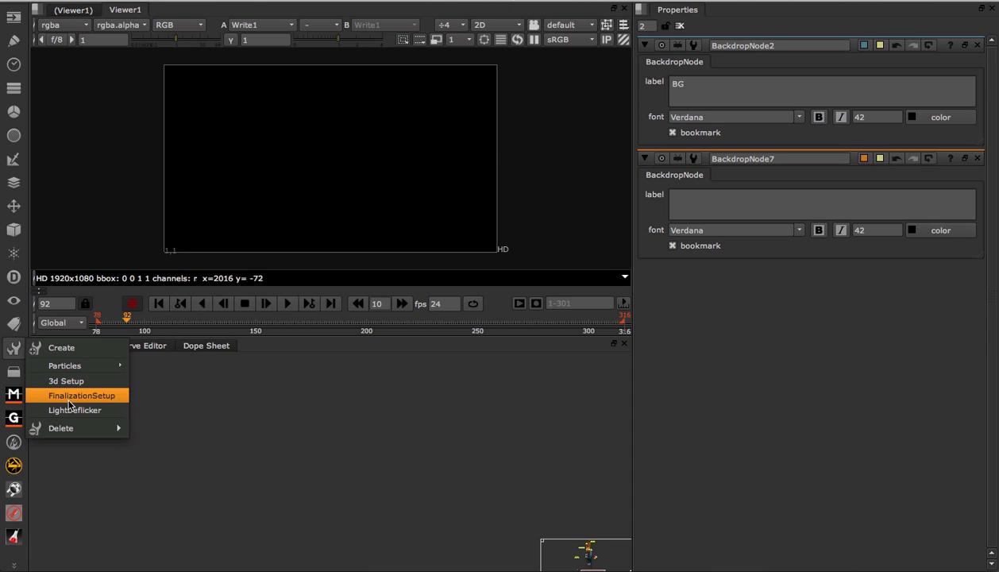
left_click(81, 394)
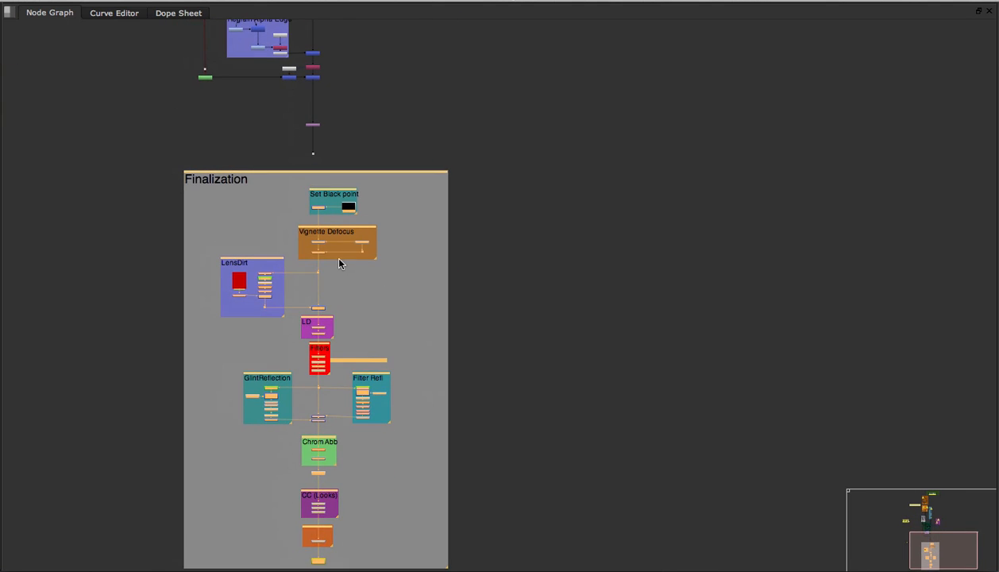
mouse_move(332, 451)
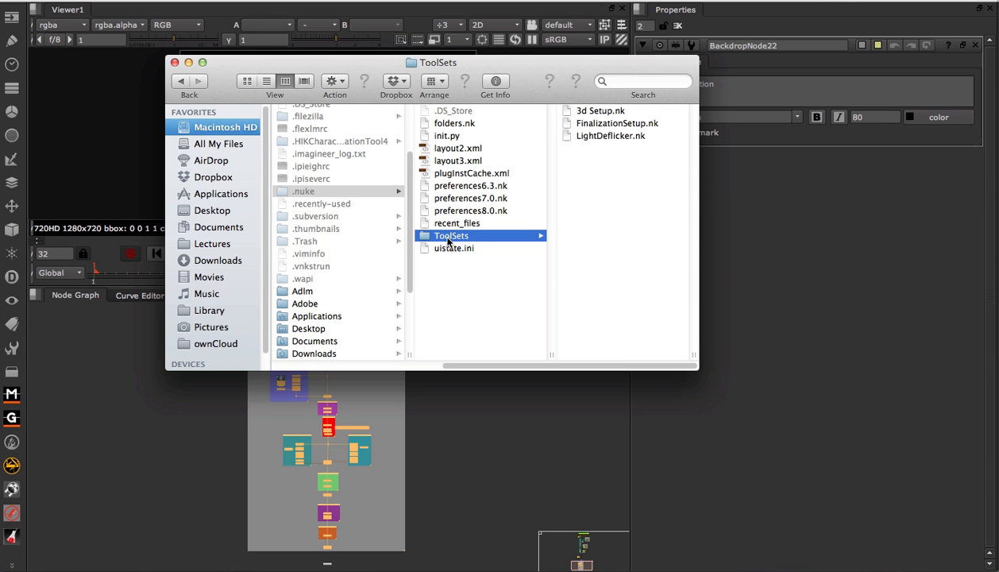
Step: Select the saved .nk files in ~/.nuke/ToolSets, then close Finder
left_click(627, 123)
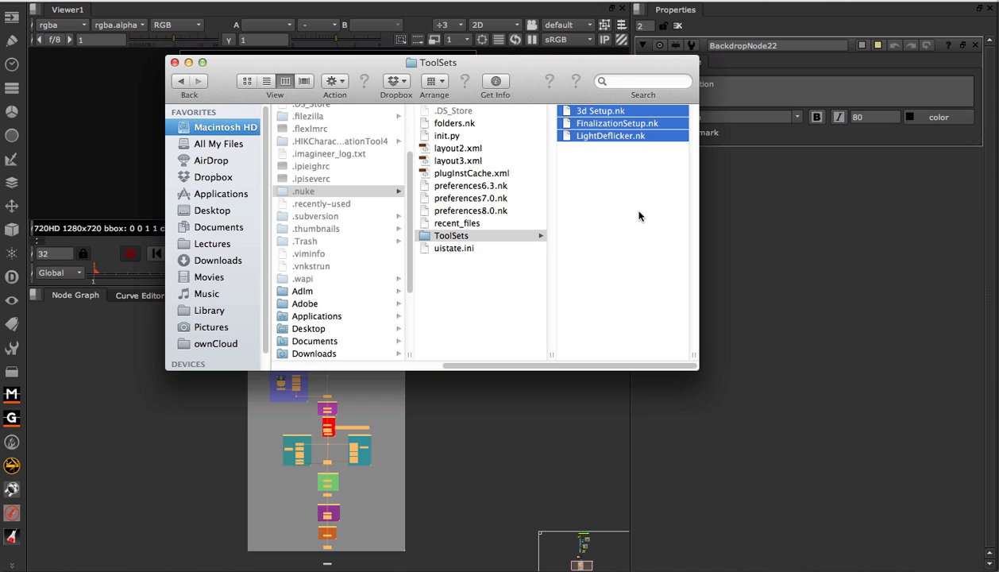
mouse_move(612, 191)
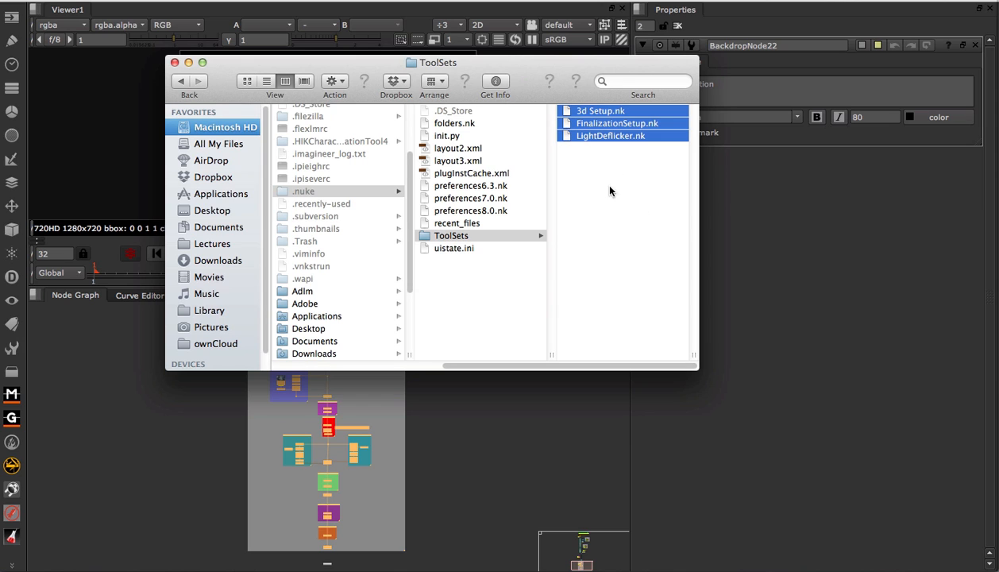
mouse_move(568, 276)
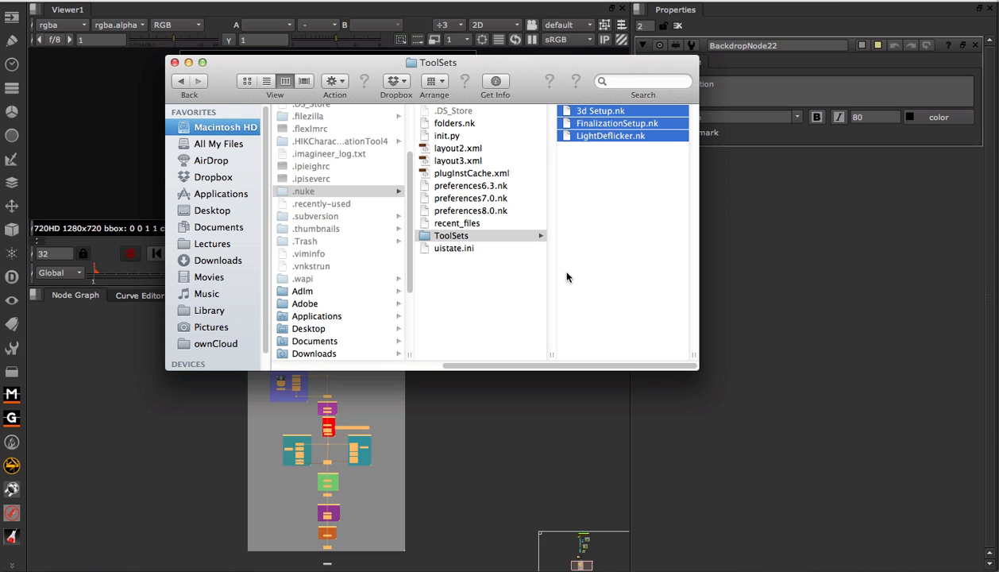
mouse_move(626, 215)
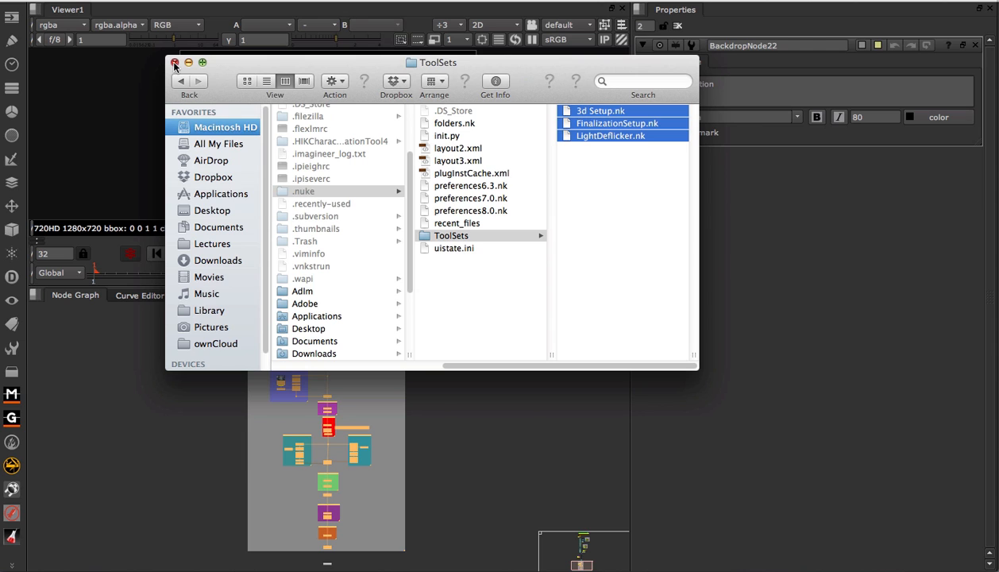
left_click(173, 63)
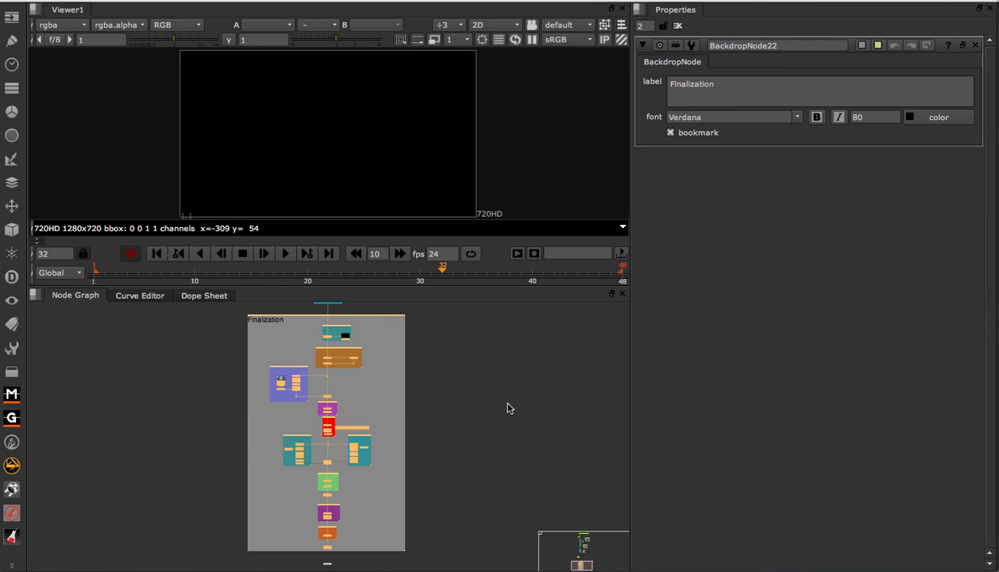
mouse_move(523, 324)
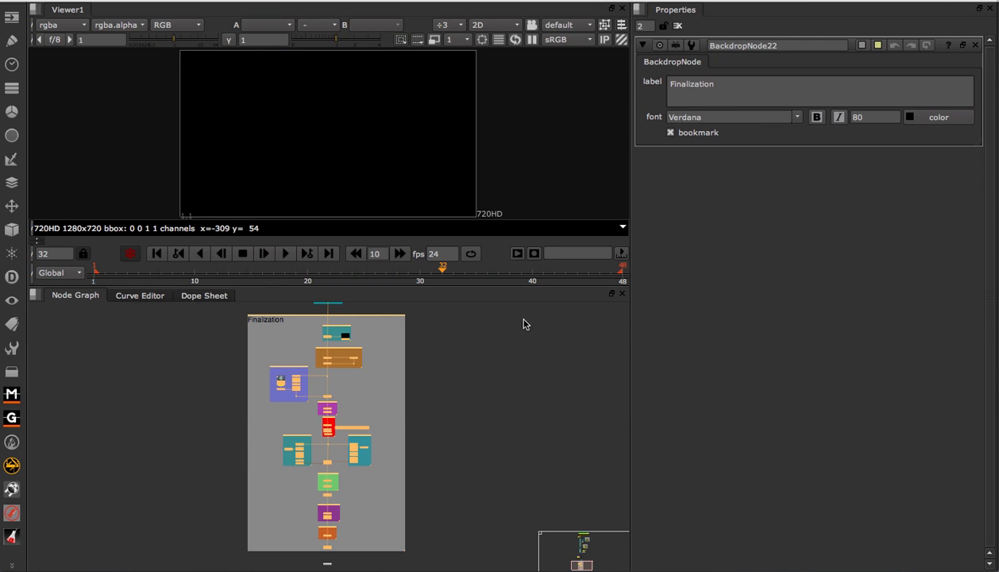